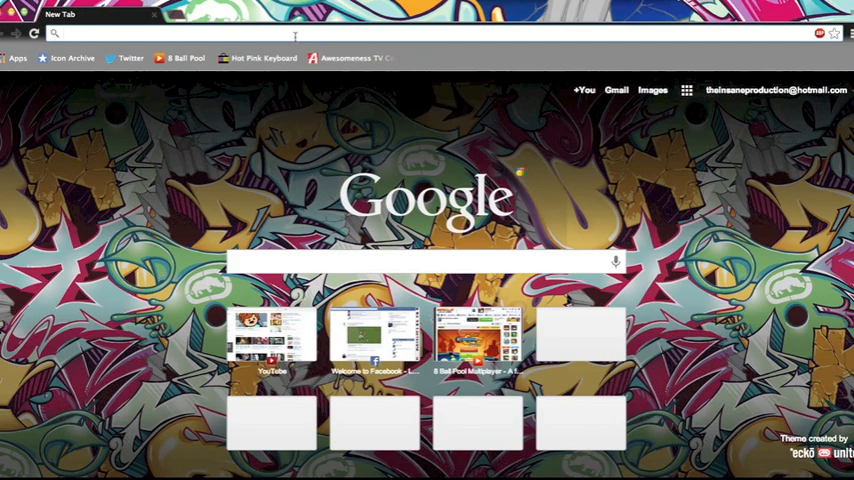
# Go to mineshafter.info and open its Downloads page to get the Mineshafter launcher
pyautogui.write('mineshafter.info')
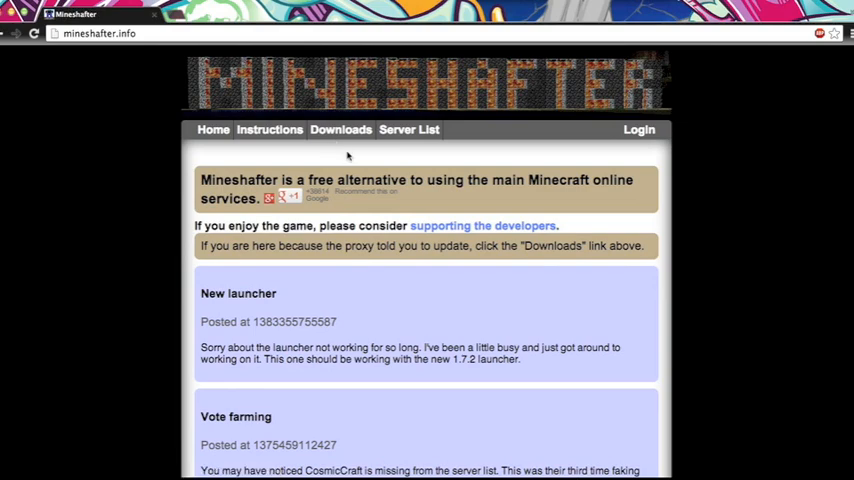
pyautogui.click(340, 129)
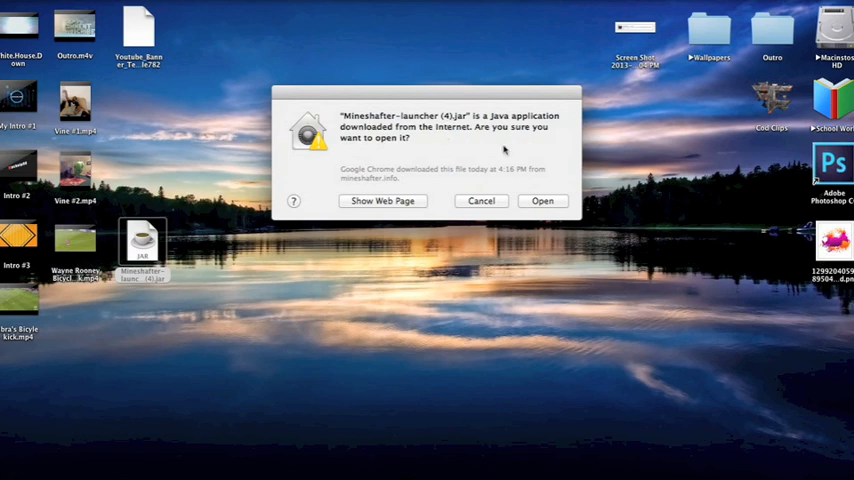
# Confirm opening the downloaded launcher and start registering a new Mojang account
pyautogui.click(481, 201)
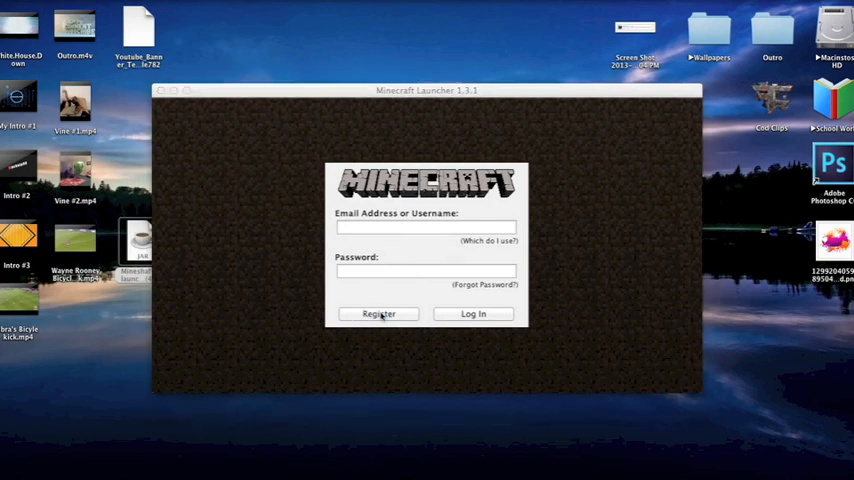
pyautogui.click(378, 313)
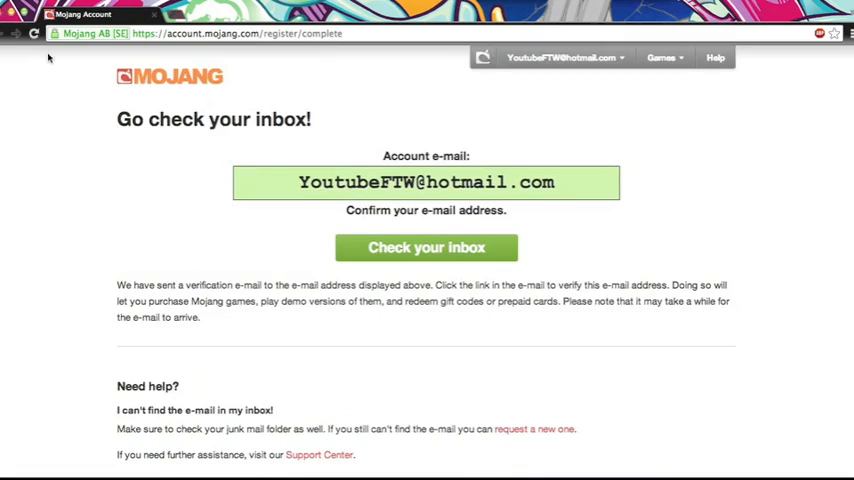
pyautogui.moveTo(590, 18)
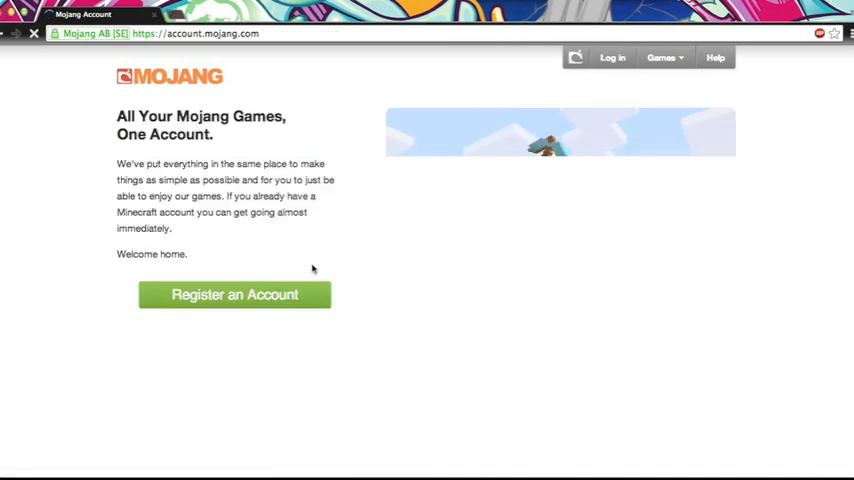
# Open the Register an Account form and enter the new account's e-mail address
pyautogui.click(234, 294)
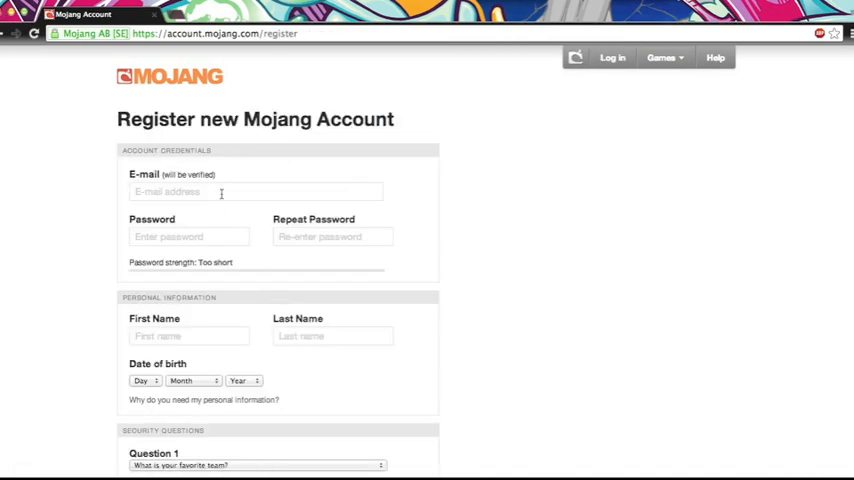
pyautogui.click(253, 191)
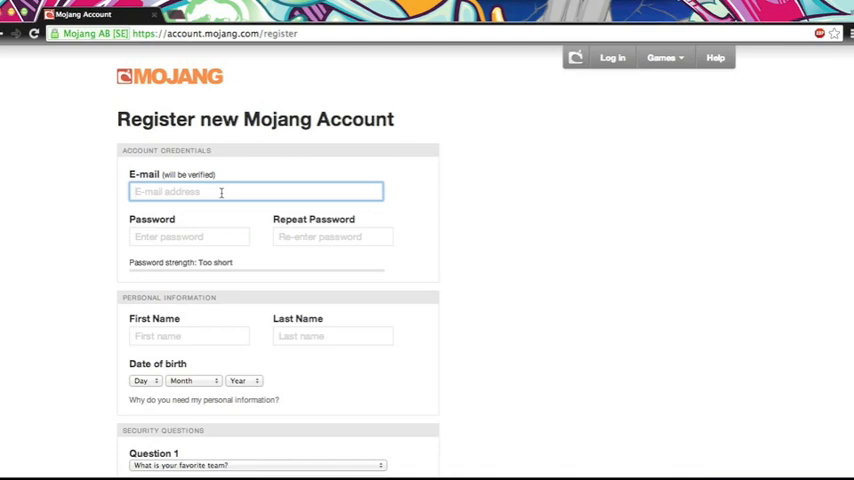
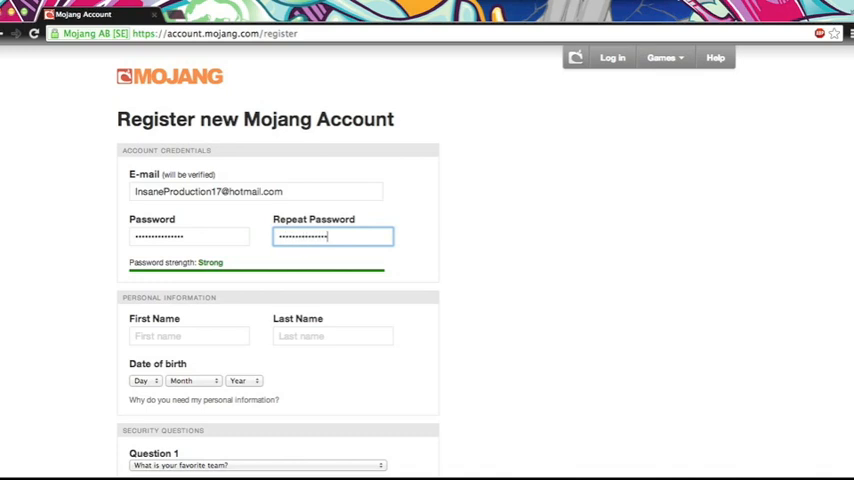
pyautogui.scroll(-3)
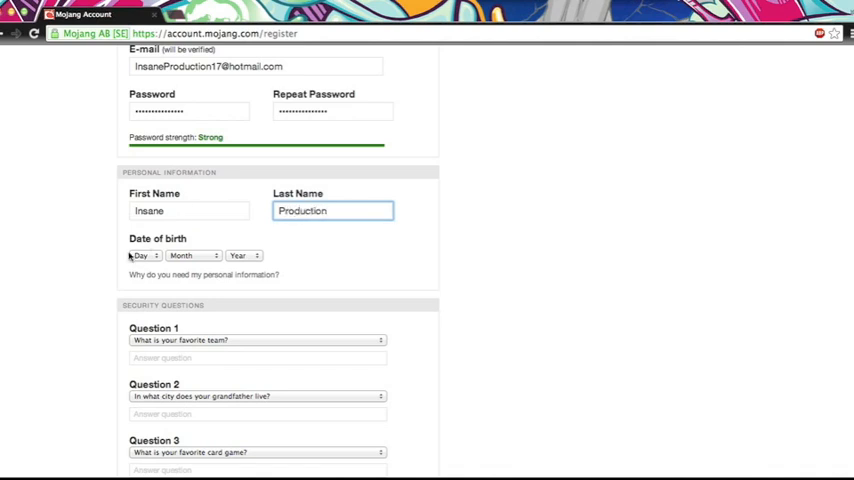
# Set the birth month to May, answer security question 1, and begin question 2
pyautogui.click(190, 255)
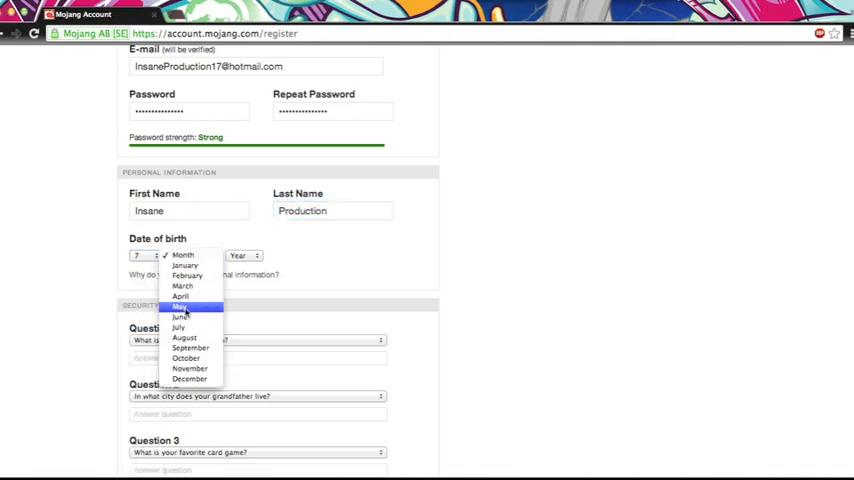
pyautogui.click(245, 255)
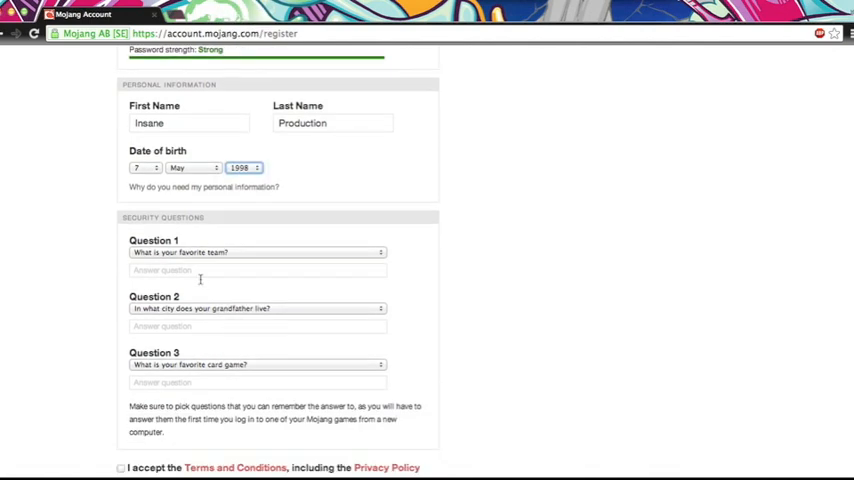
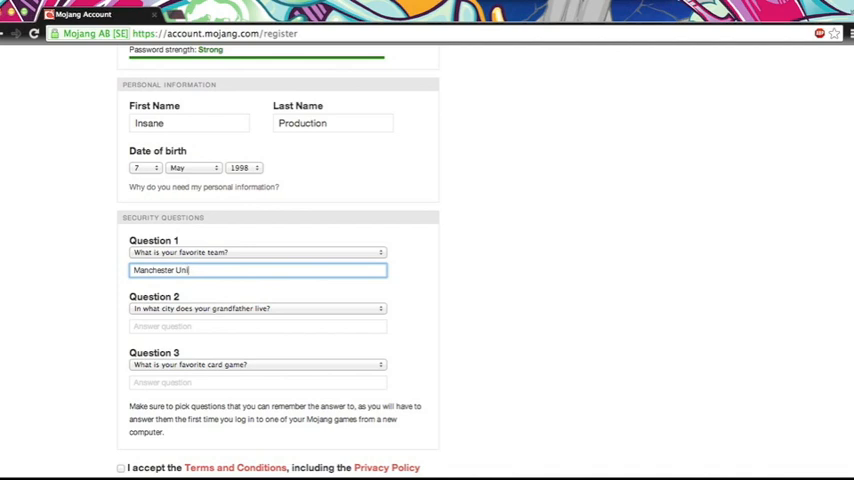
pyautogui.click(258, 326)
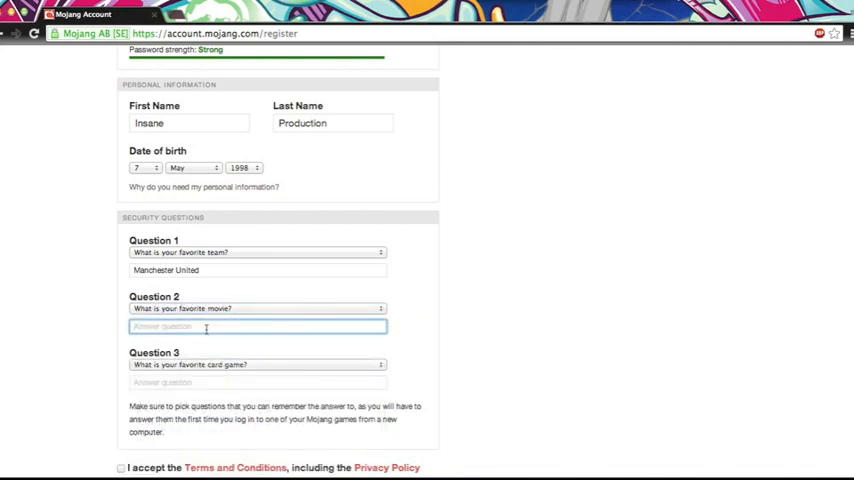
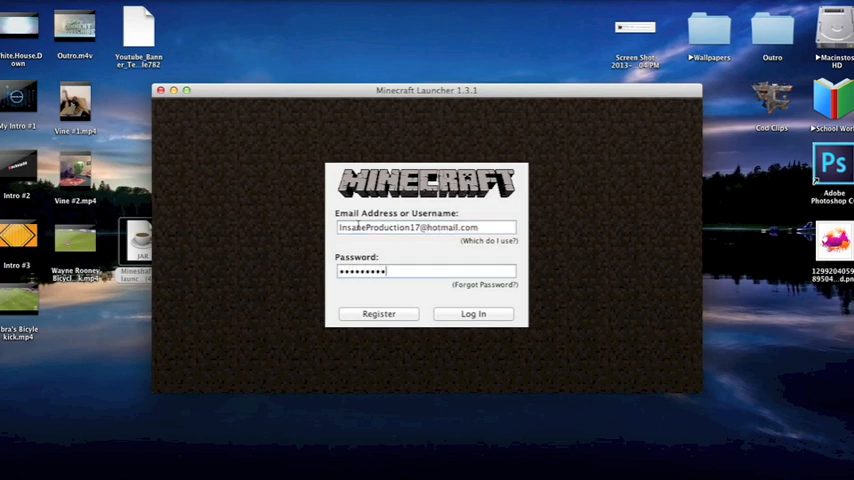
pyautogui.click(472, 313)
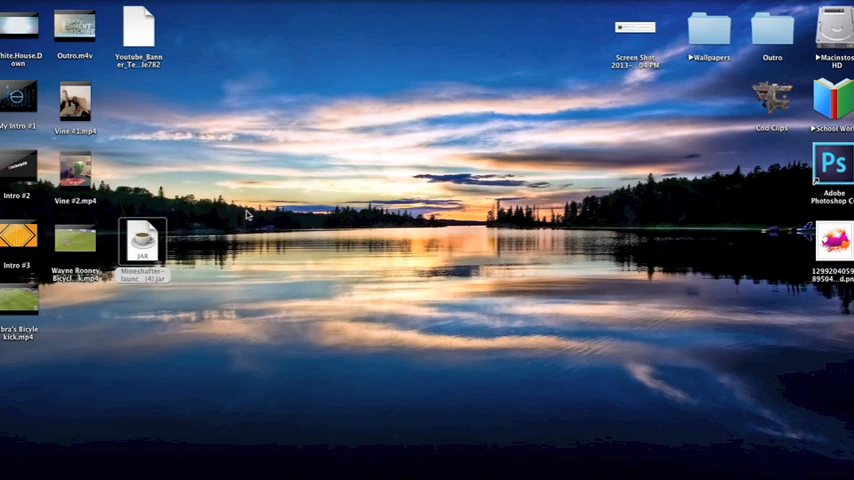
pyautogui.moveTo(262, 200)
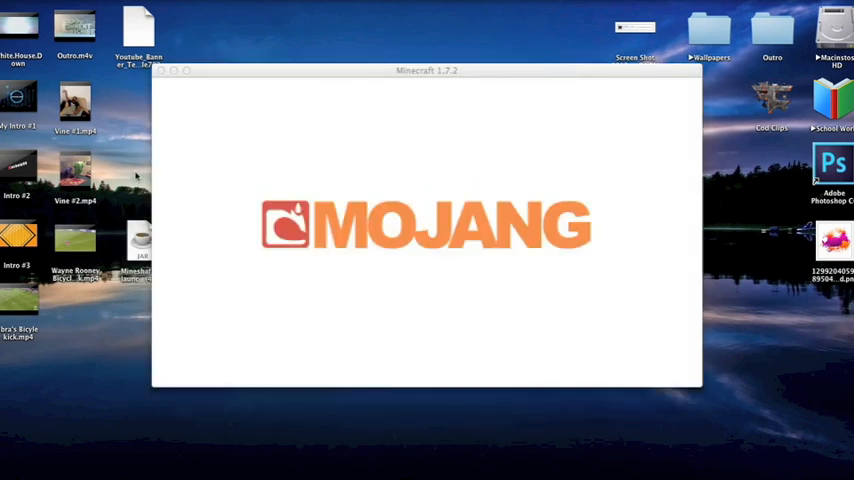
# Reposition the game window, then start a new singleplayer world and adjust its options
pyautogui.moveTo(427, 70); pyautogui.dragTo(444, 69)
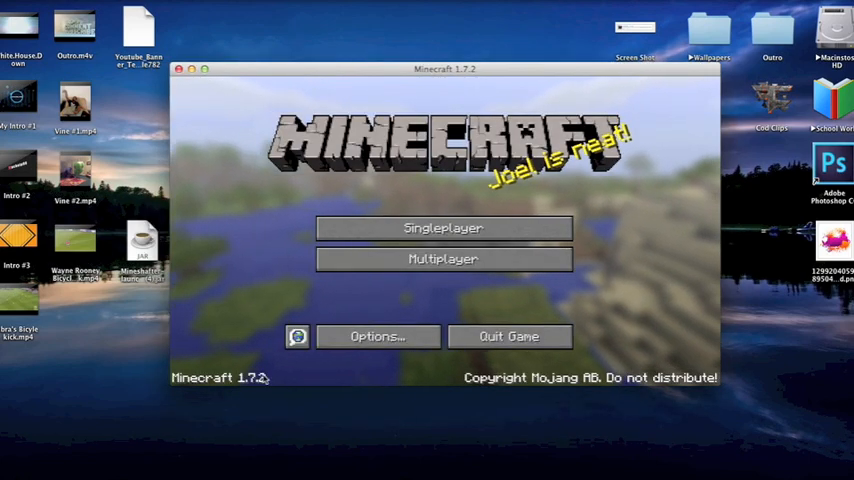
pyautogui.click(443, 227)
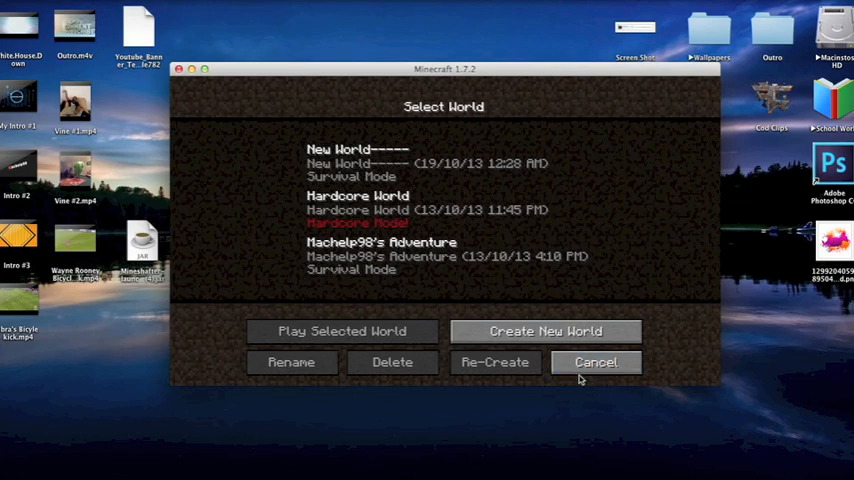
pyautogui.click(545, 331)
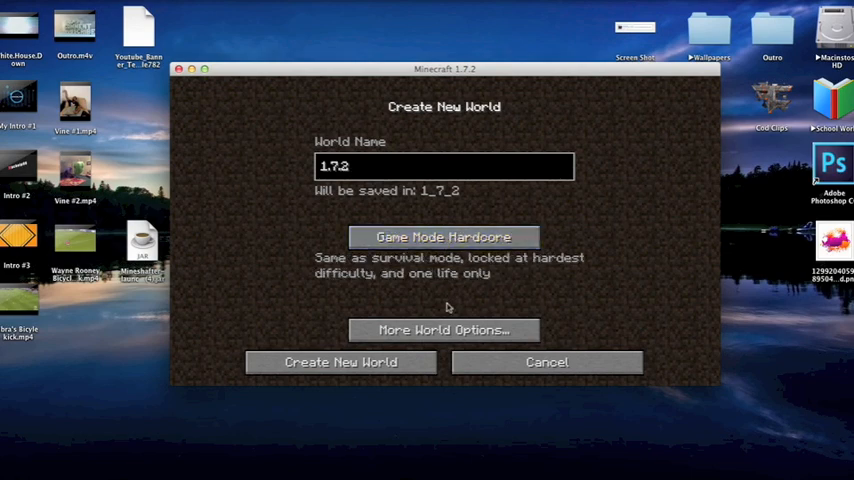
pyautogui.click(443, 329)
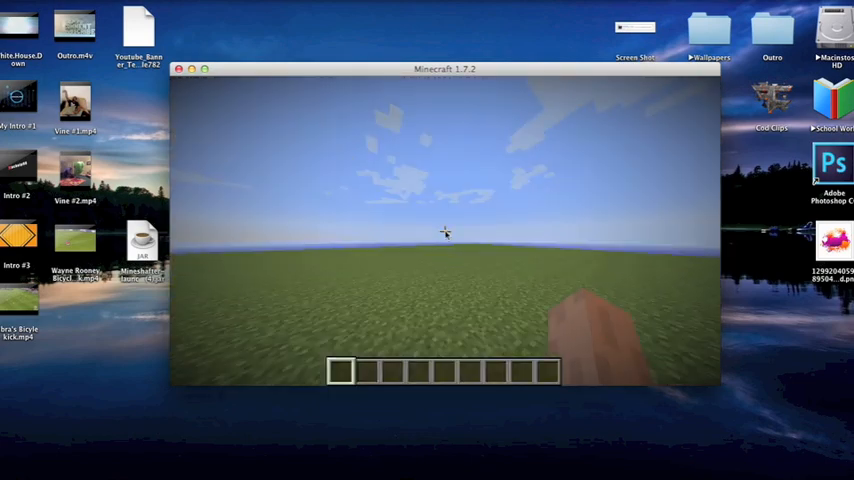
# Open the creative inventory and scroll through the blocks to find stained glass
pyautogui.press('e')
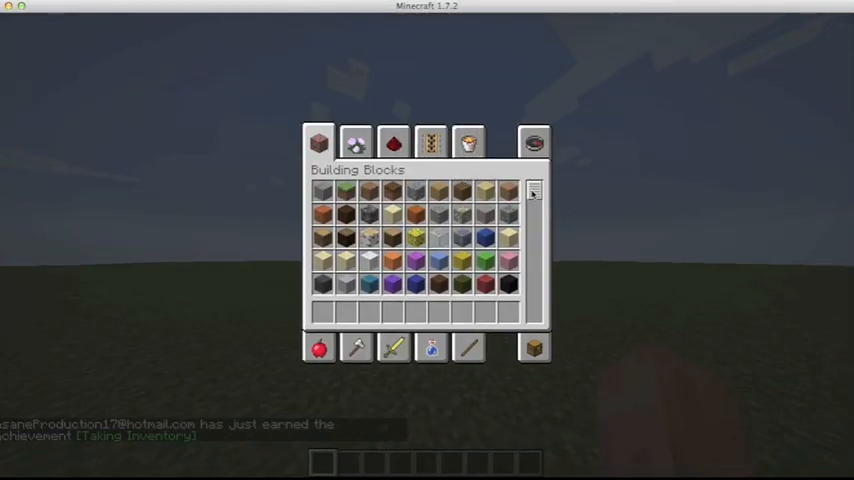
pyautogui.scroll(-3)
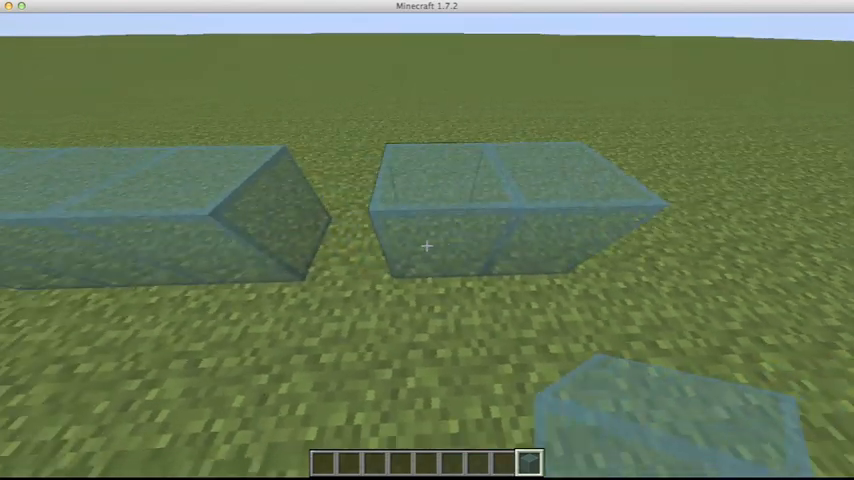
# Take Blue Orchid and Allium from Decoration Blocks, then search the inventory for horse items
pyautogui.press('e')
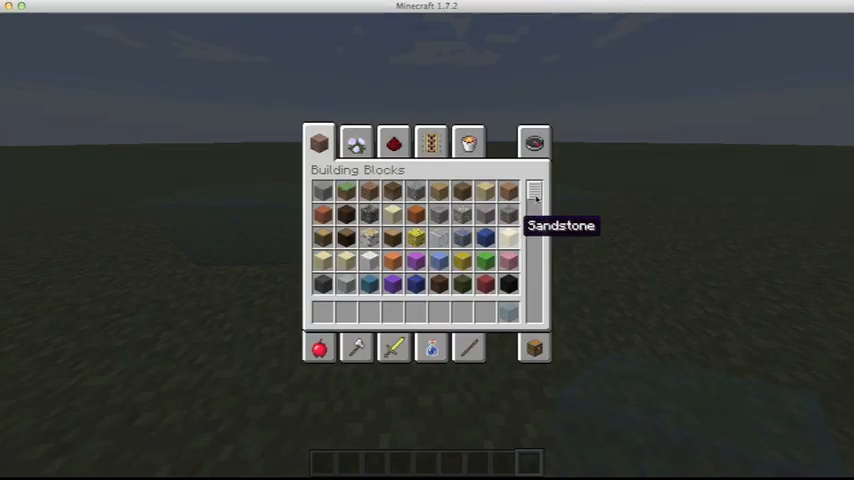
pyautogui.scroll(-3)
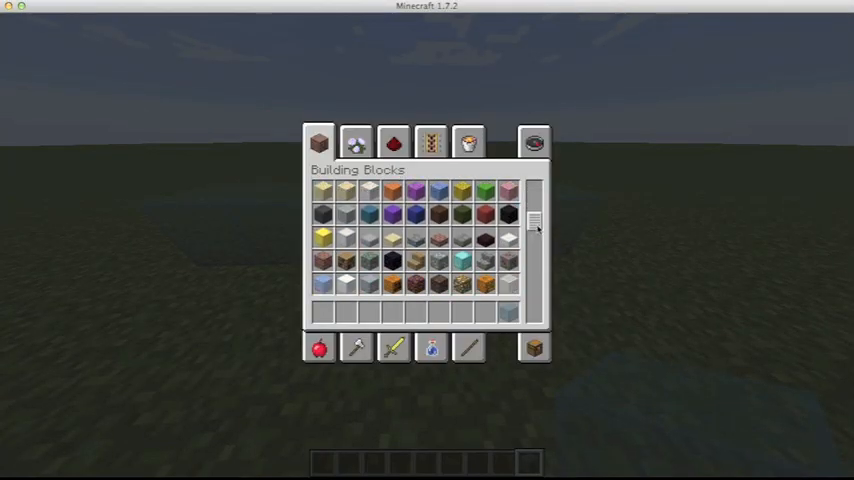
pyautogui.scroll(-3)
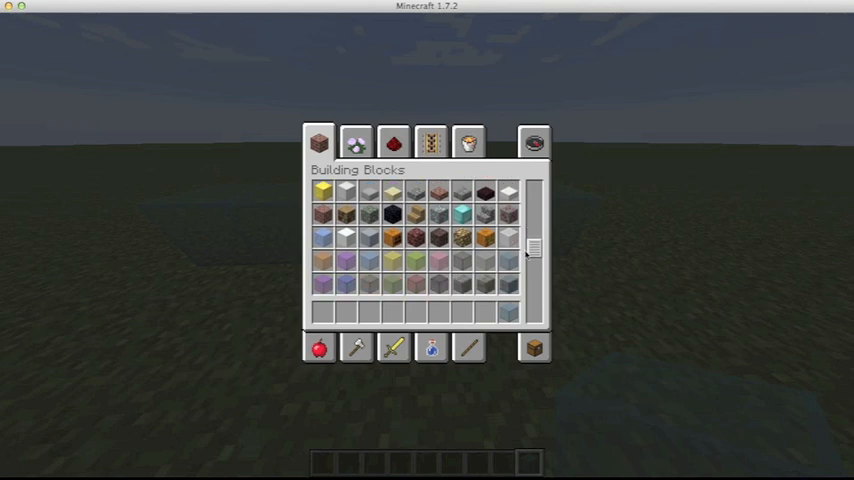
pyautogui.scroll(-3)
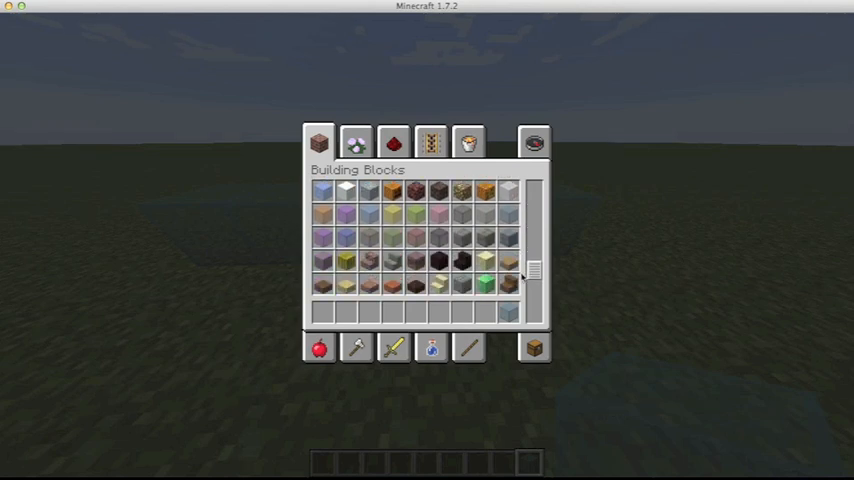
pyautogui.scroll(-3)
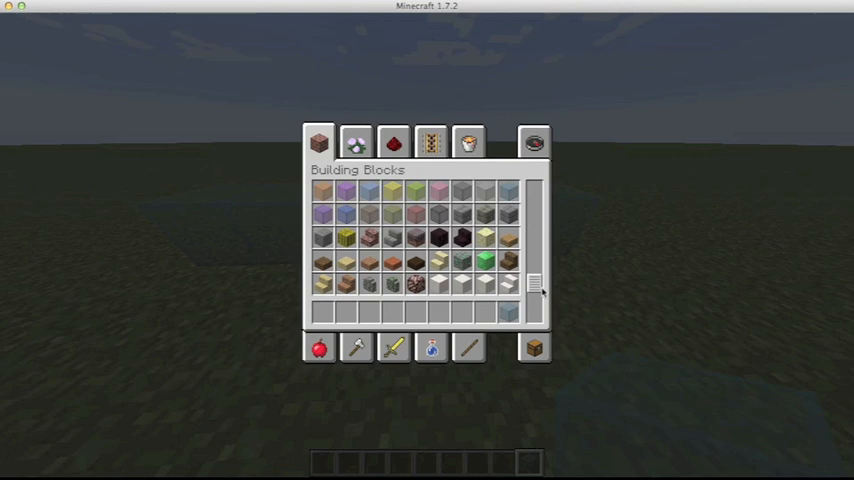
pyautogui.scroll(-3)
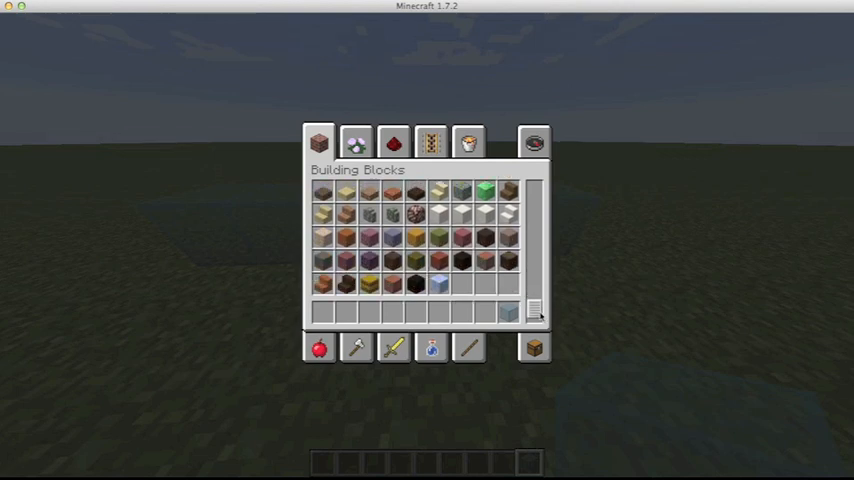
pyautogui.moveTo(438, 213)
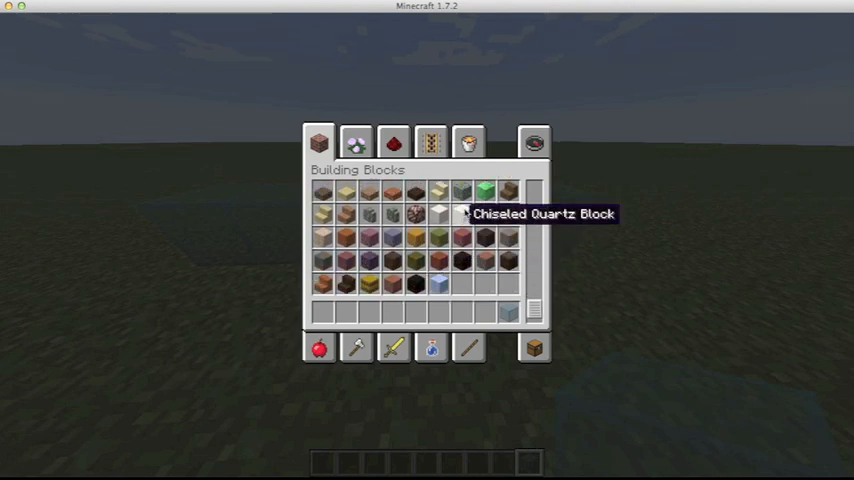
pyautogui.click(356, 142)
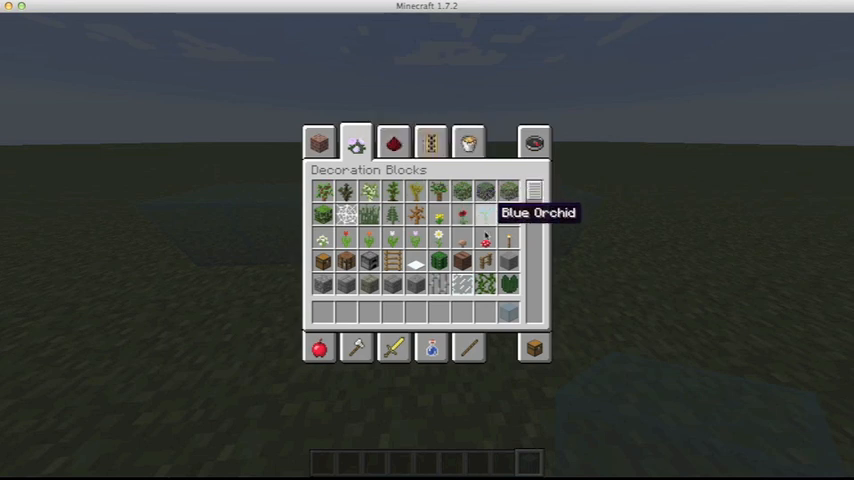
pyautogui.moveTo(508, 208)
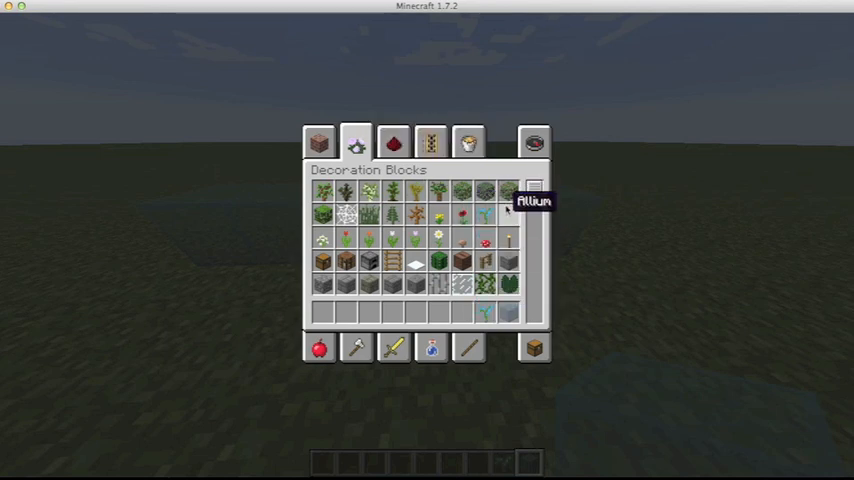
pyautogui.moveTo(464, 312)
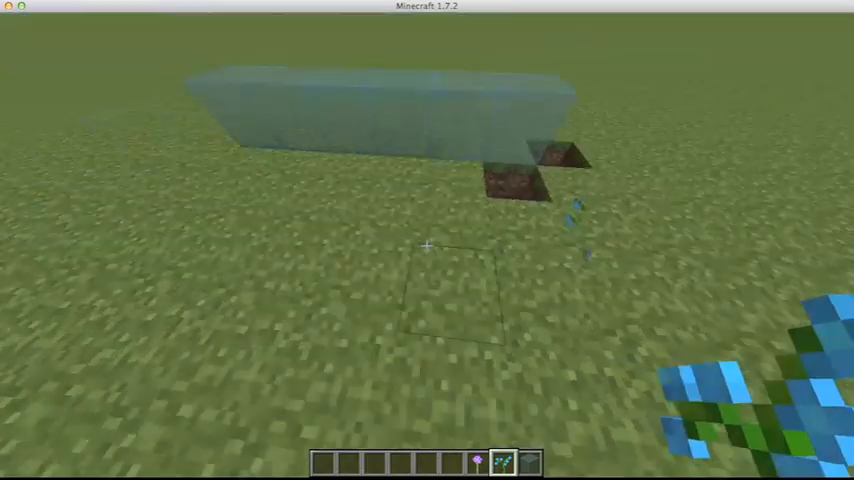
pyautogui.press('e')
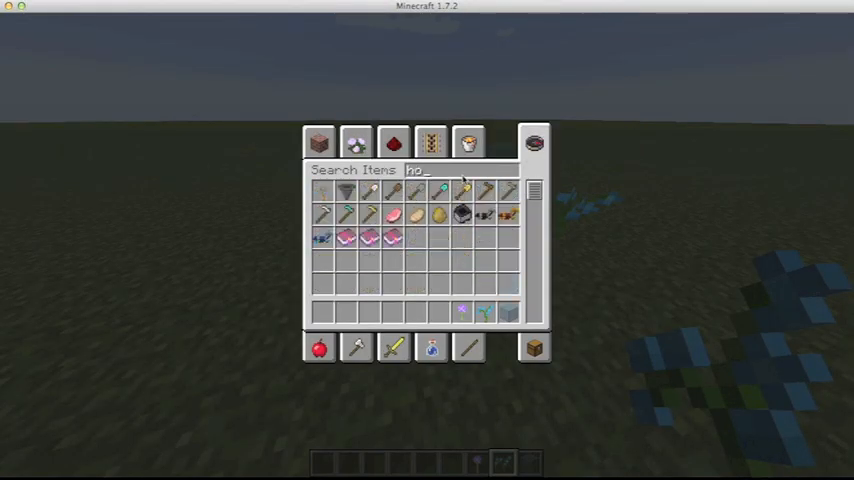
pyautogui.write('n')
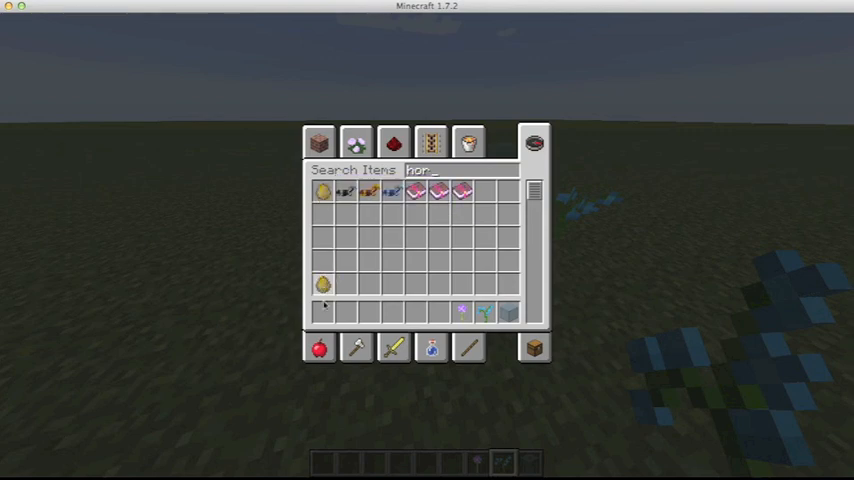